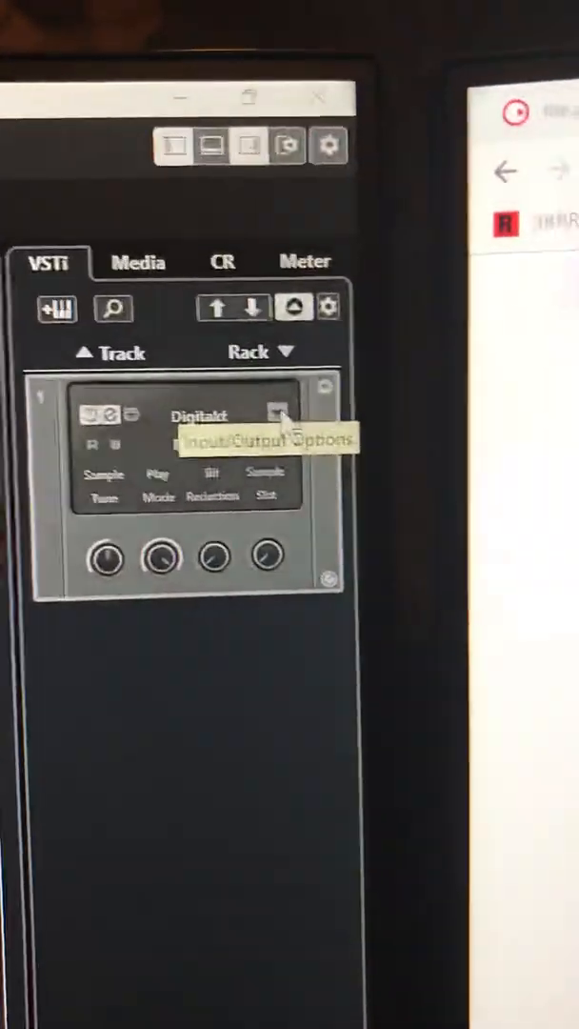
Activate all Digitakt outputs from the VSTi rack's Input/Output Options.
{"action": "left_click", "coordinate": [278, 415]}
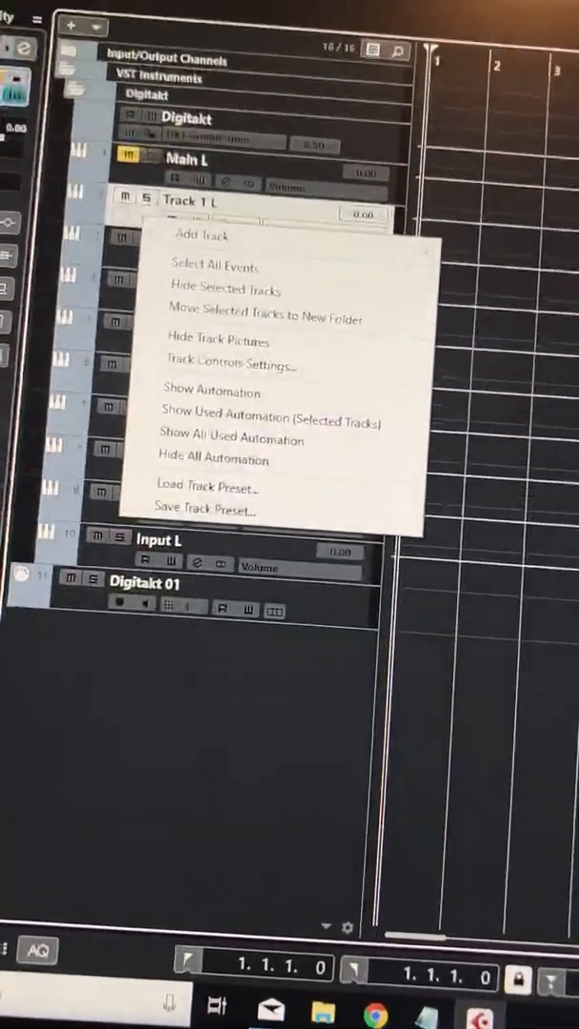
{"action": "mouse_move", "coordinate": [130, 254]}
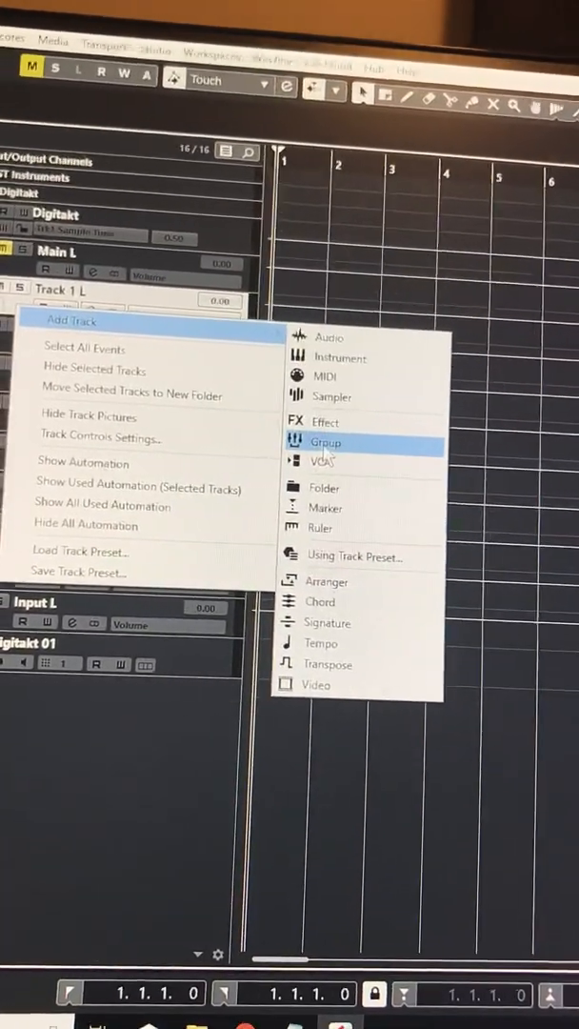
{"action": "left_click", "coordinate": [326, 443]}
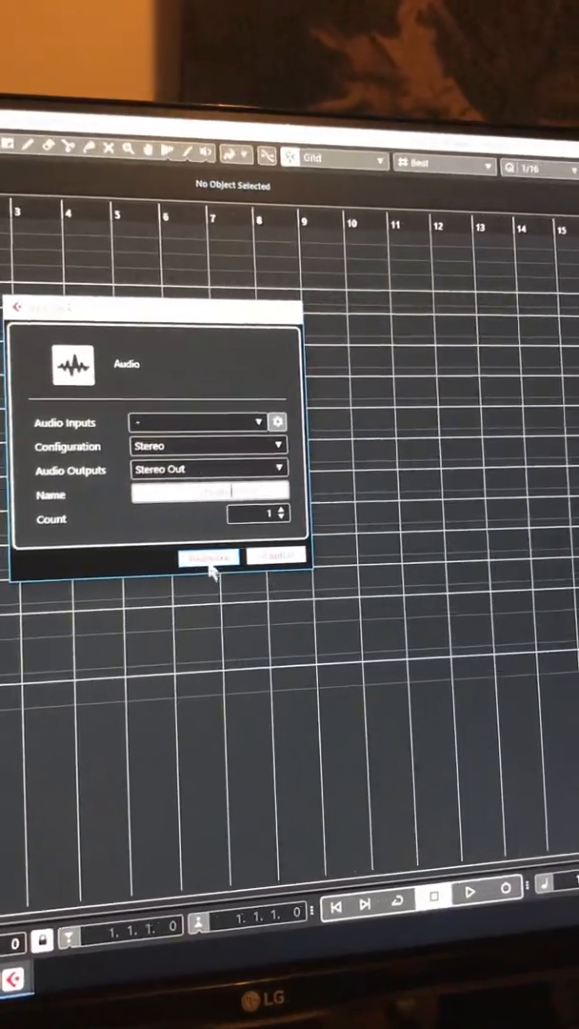
Create the stereo T1 Audio track and set its input routing to Groups > T1 Group.
{"action": "left_click", "coordinate": [202, 576]}
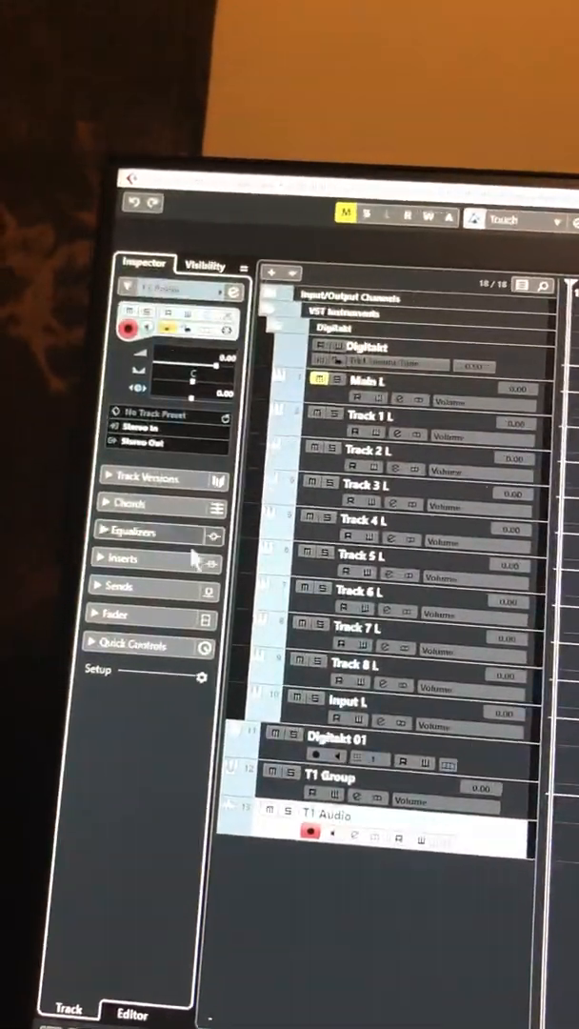
{"action": "left_click", "coordinate": [143, 448]}
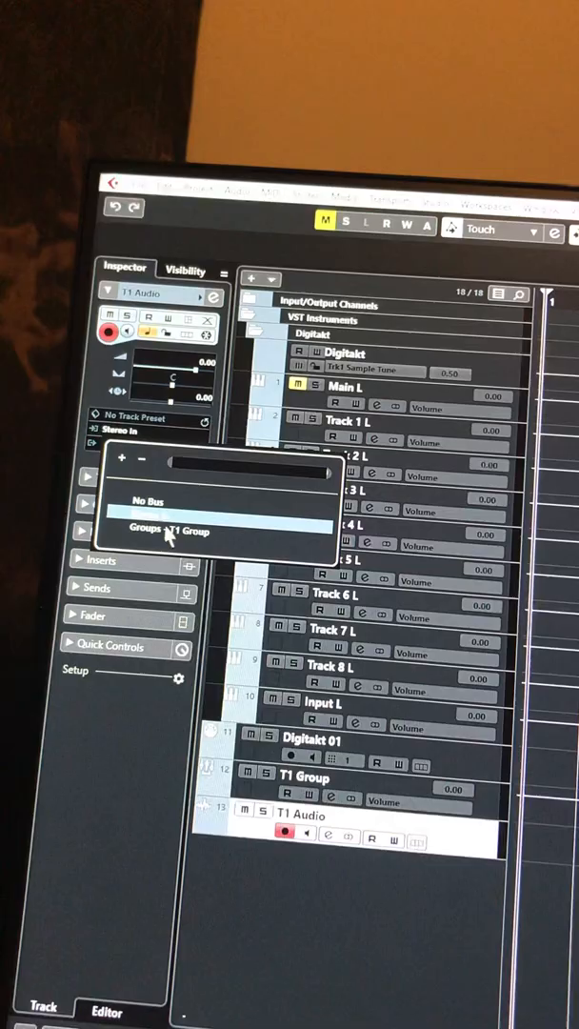
{"action": "left_click", "coordinate": [172, 530]}
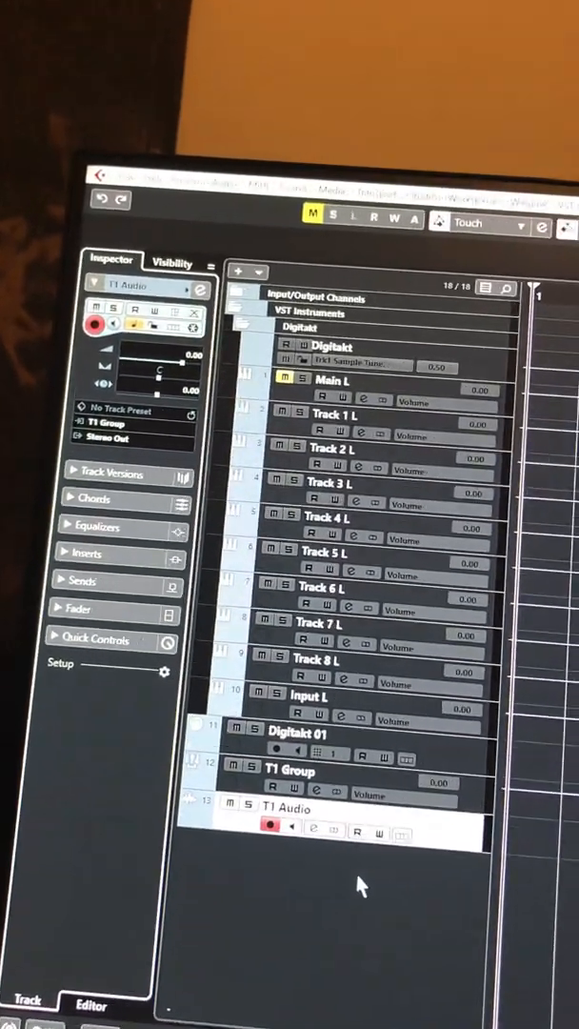